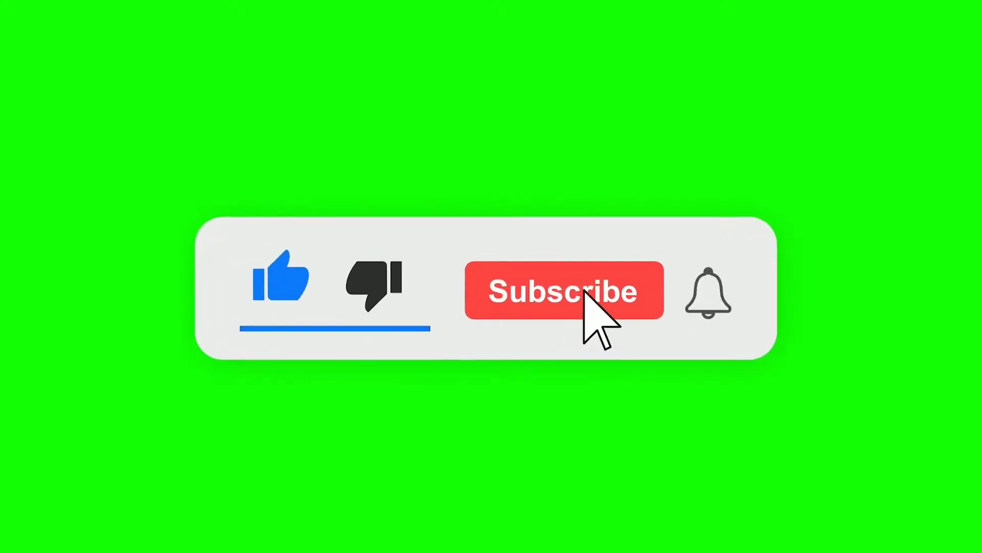
# Step: Swipe up from the home screen to reveal the app drawer
pyautogui.click(582, 304)
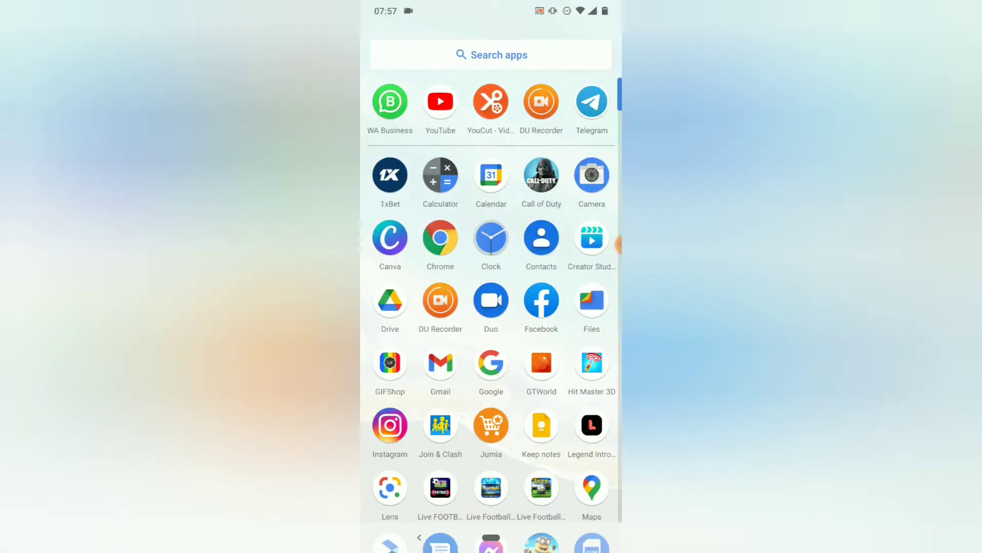
# Step: Launch Telegram and scroll the chat list down to the Gift ! chat
pyautogui.click(591, 102)
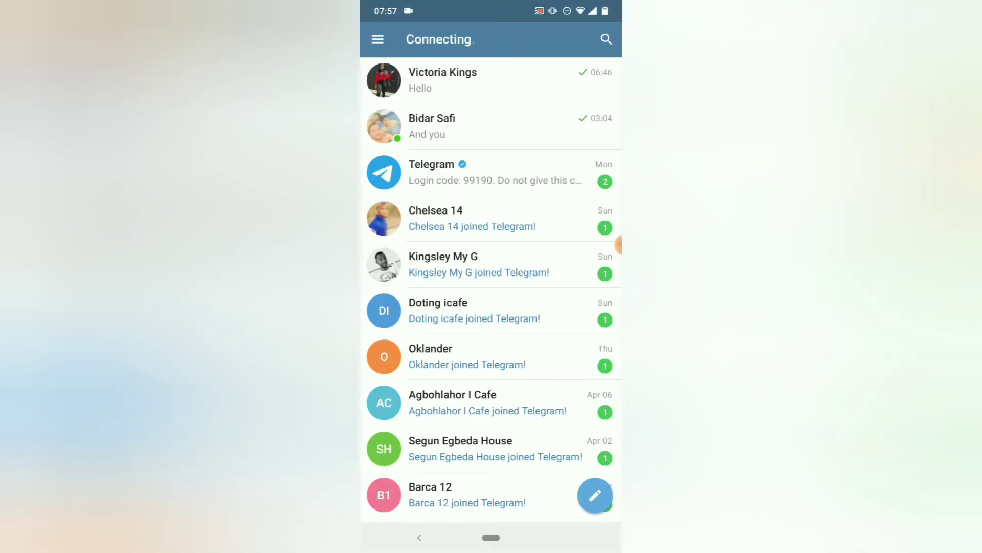
pyautogui.scroll(-3)
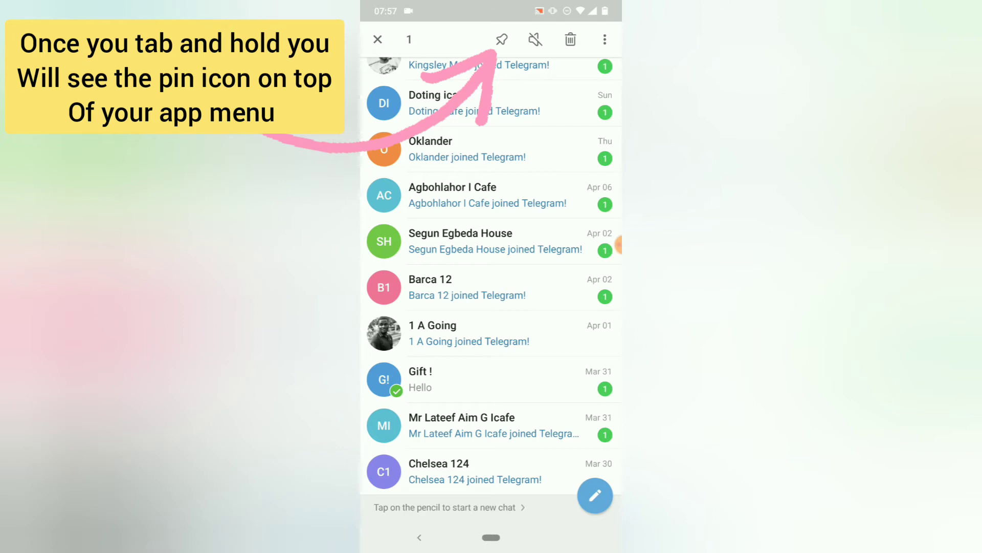
# Step: Pin the Gift ! chat and scroll the chat list to confirm it's on top
pyautogui.click(378, 39)
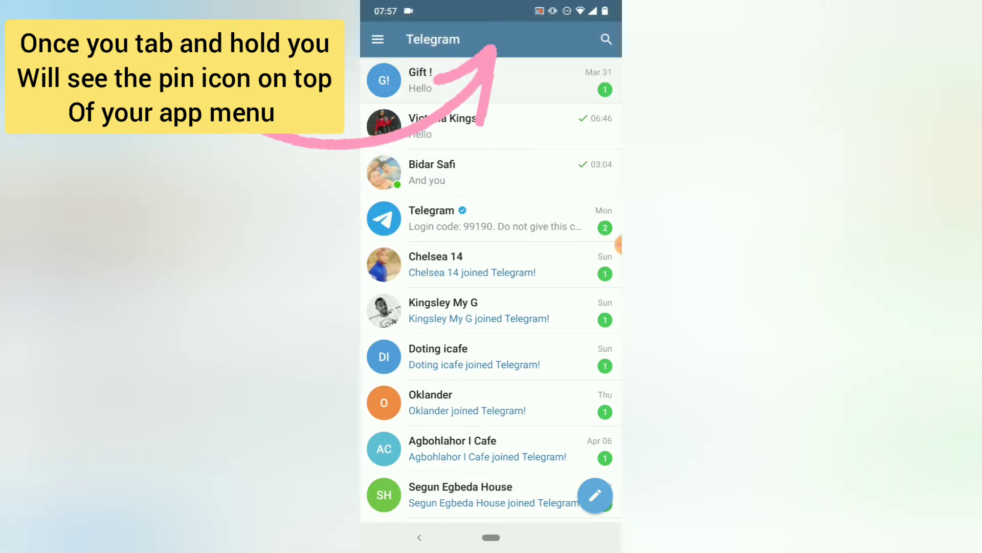
pyautogui.scroll(-3)
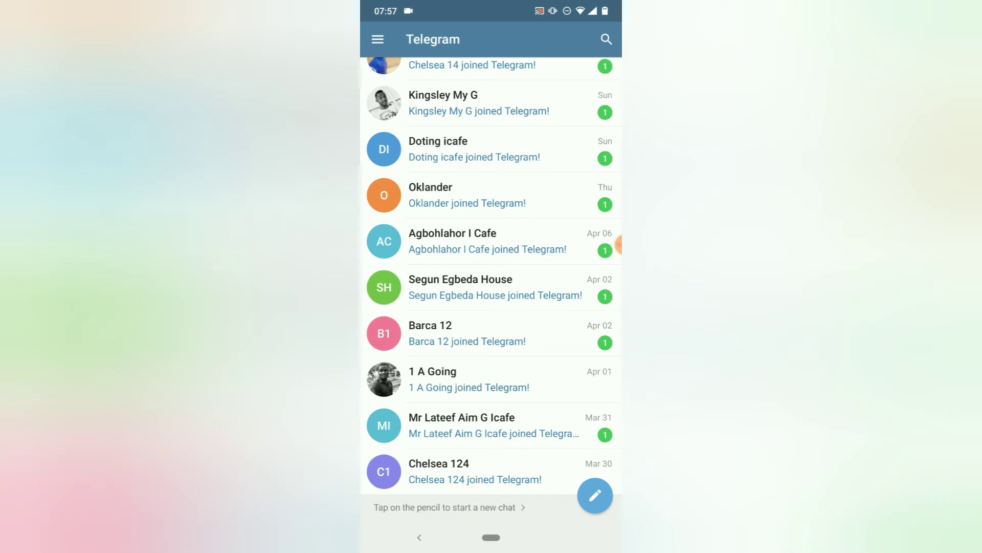
pyautogui.scroll(-3)
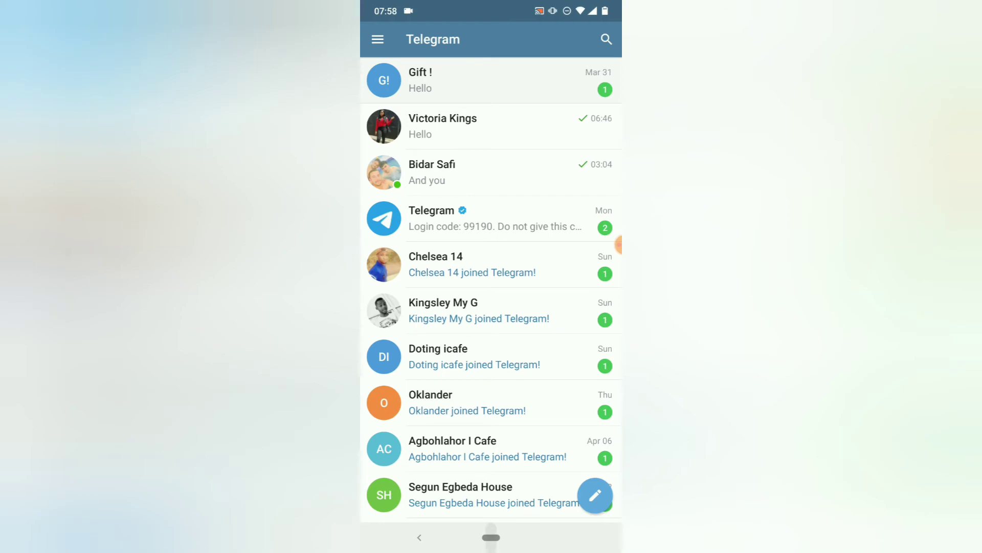
# Step: Go Home and relaunch Telegram from the app drawer
pyautogui.press('HOME')
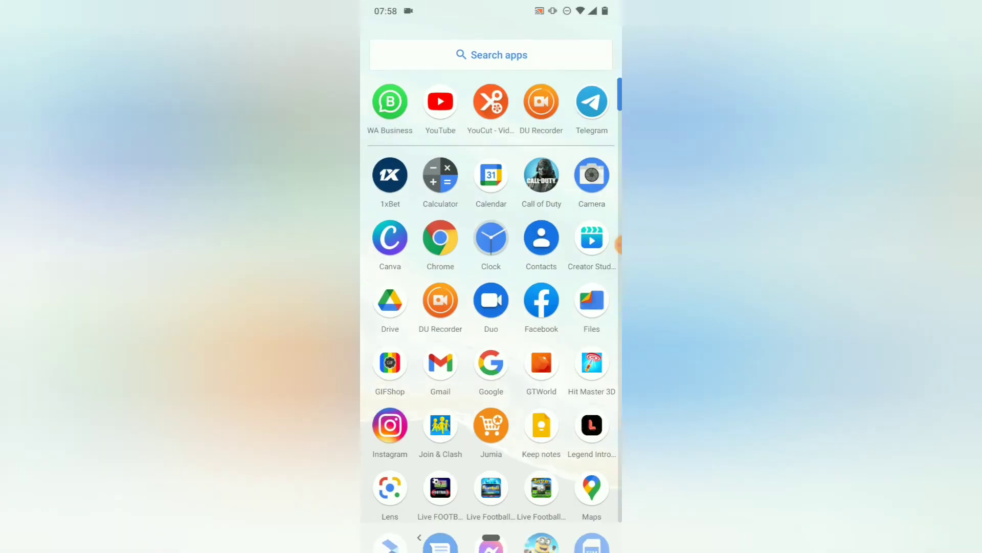
pyautogui.click(591, 101)
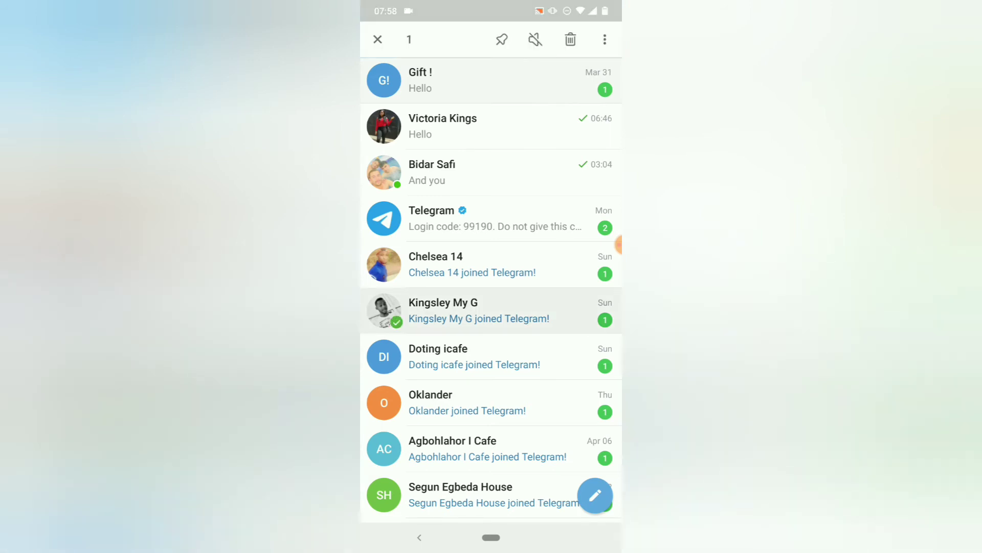
# Step: Pin Kingsley My G, unpin Oklander, and select the Gift ! chat
pyautogui.click(378, 39)
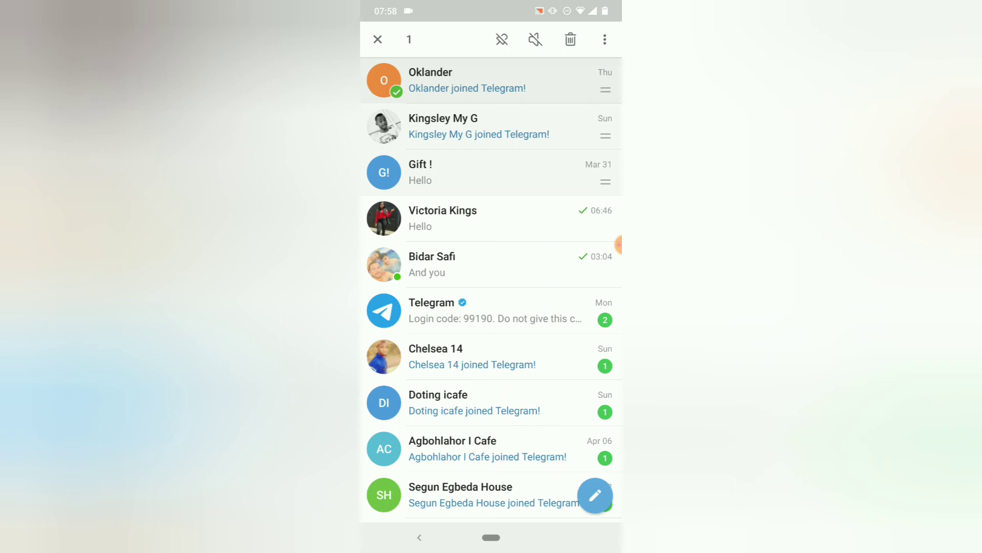
pyautogui.click(378, 39)
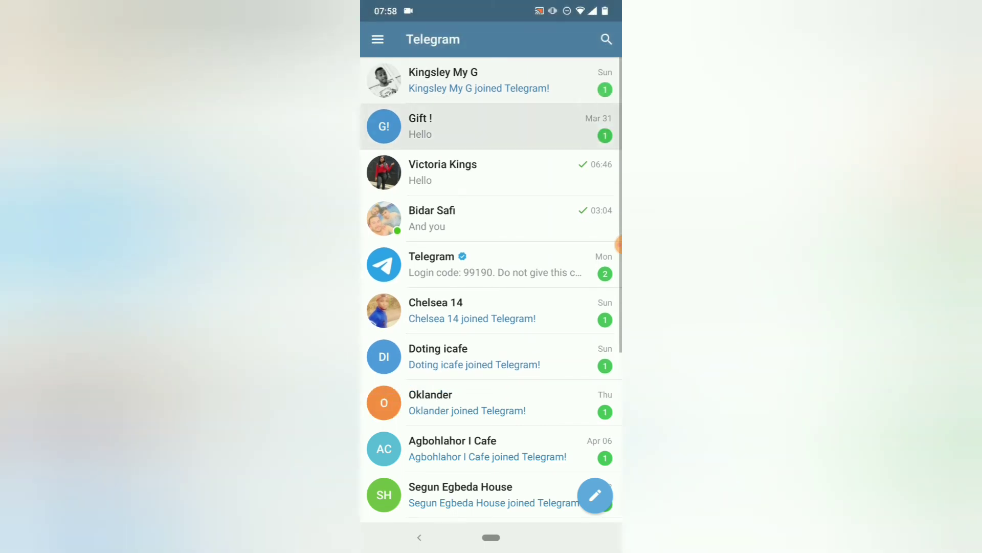
pyautogui.click(383, 126)
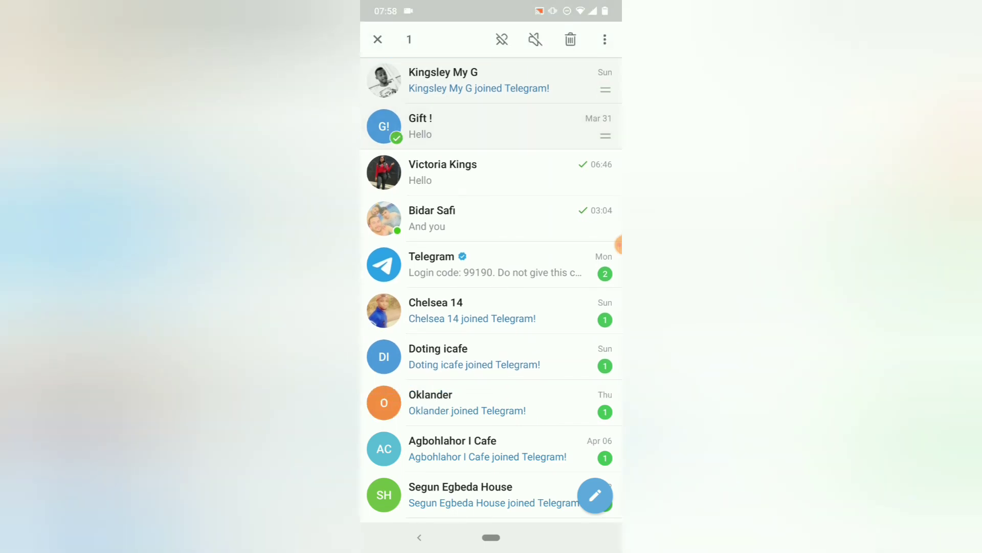